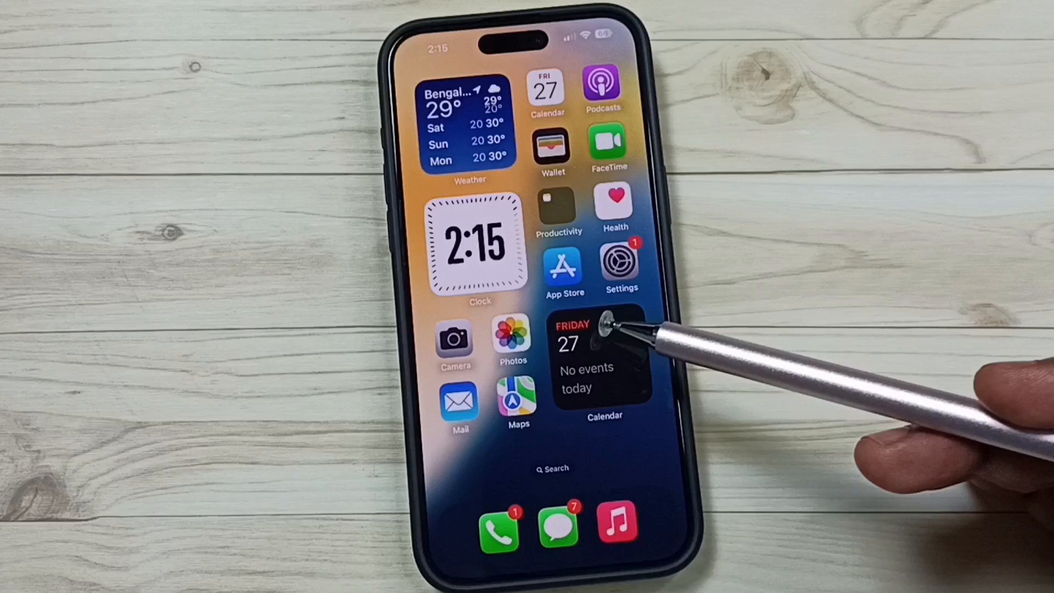
mouse_move(611, 324)
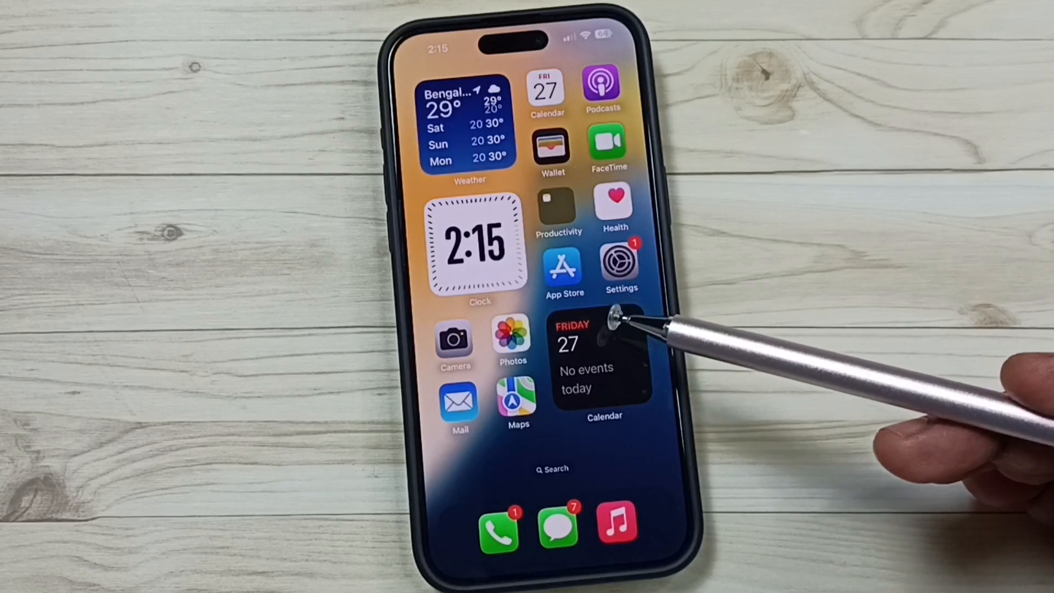
mouse_move(619, 267)
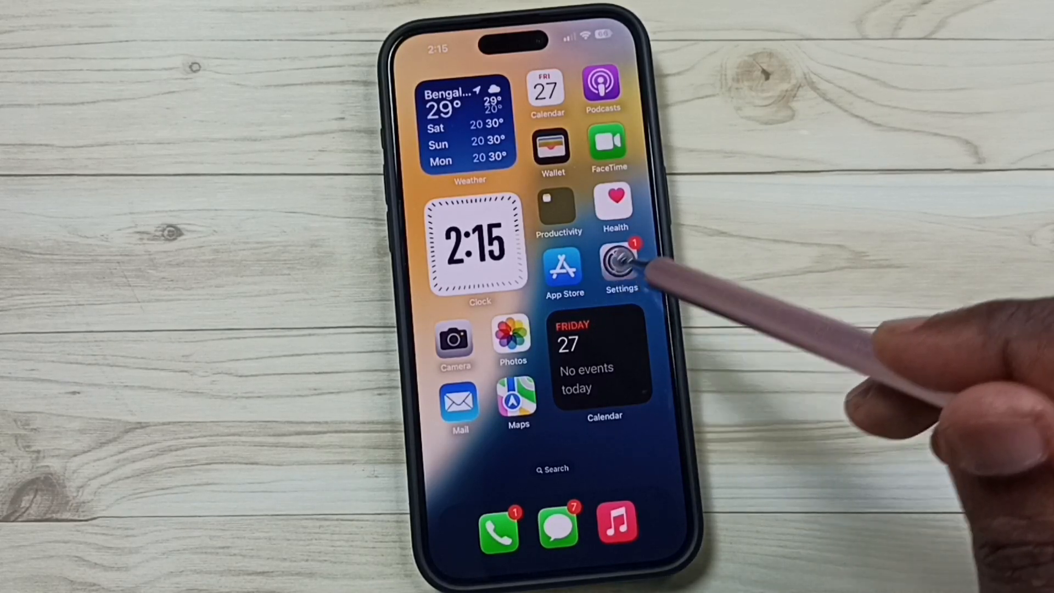
- Go from the home screen into Settings and its General page
click(619, 263)
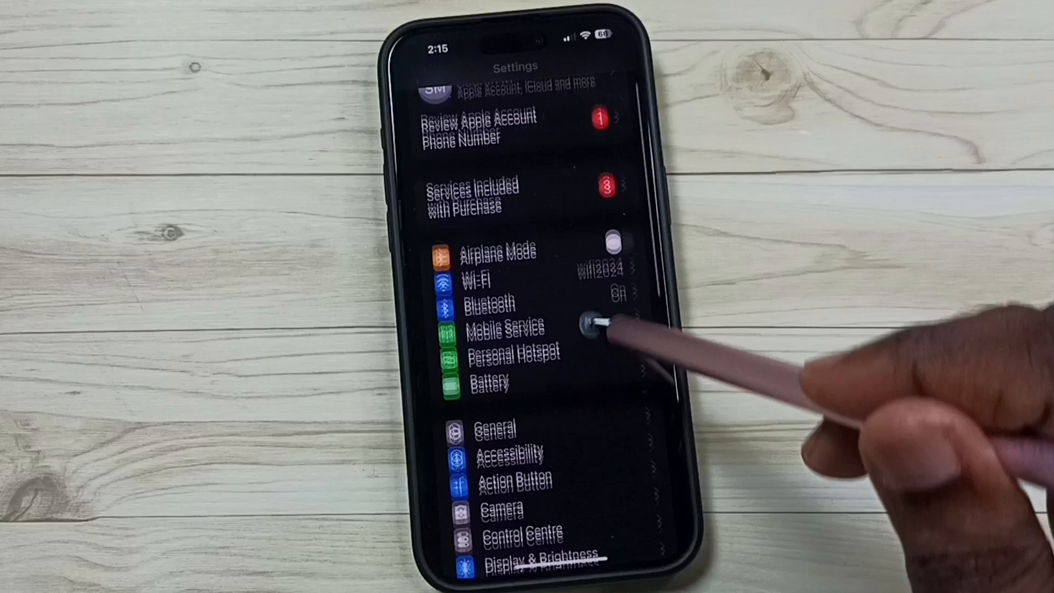
click(495, 429)
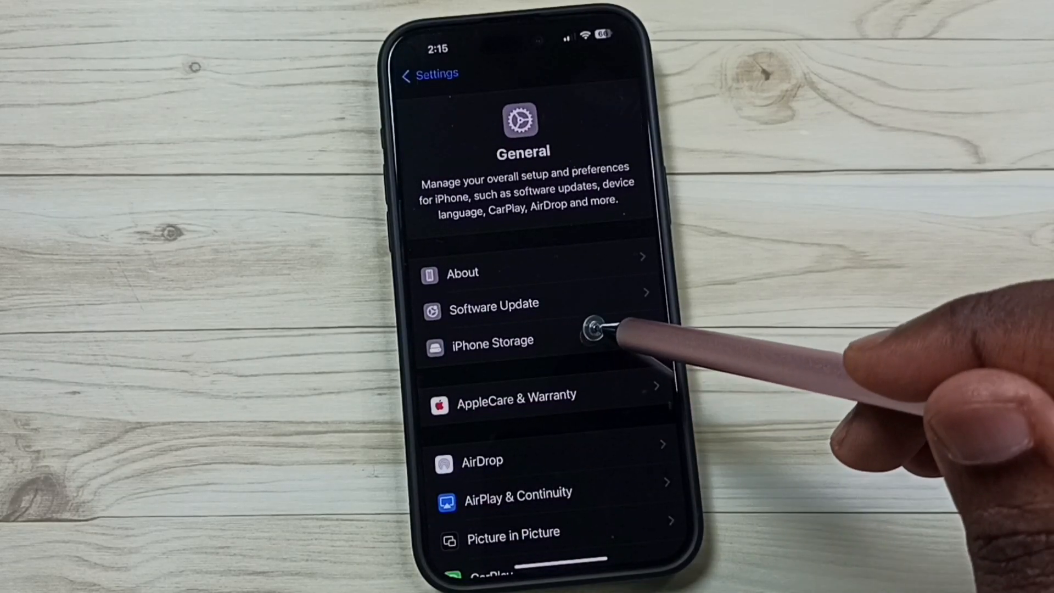
- In iPhone Storage, find YouTube and delete the app with its documents and data, then return to the list
click(492, 342)
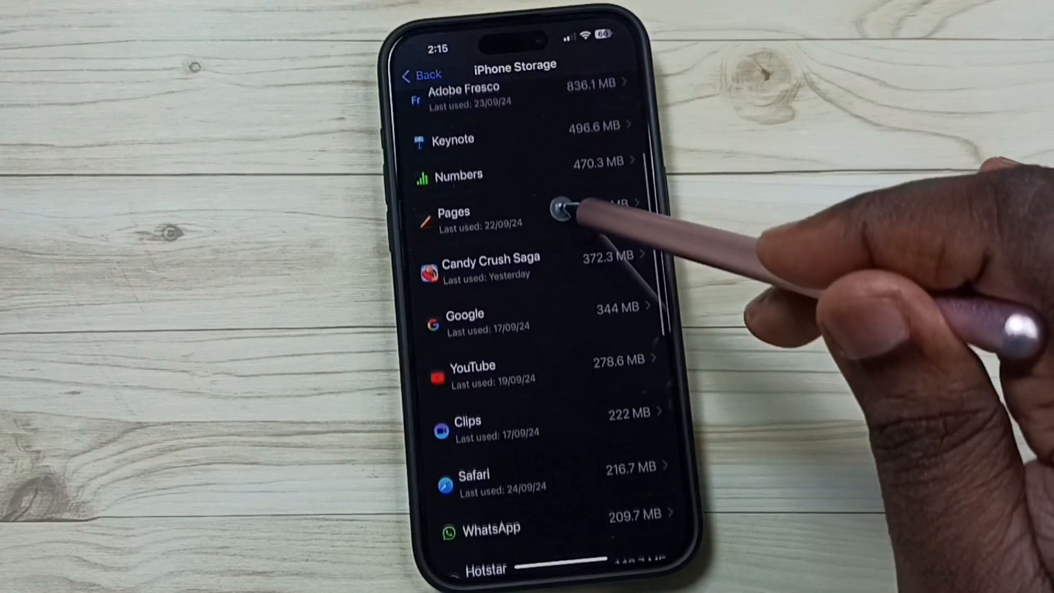
scroll(down, 3)
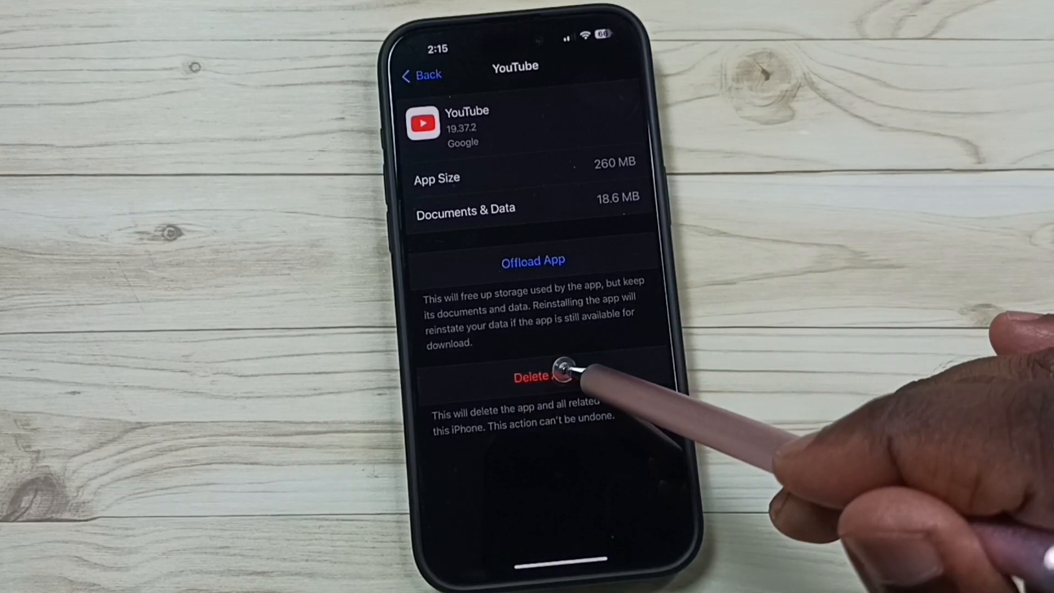
click(543, 375)
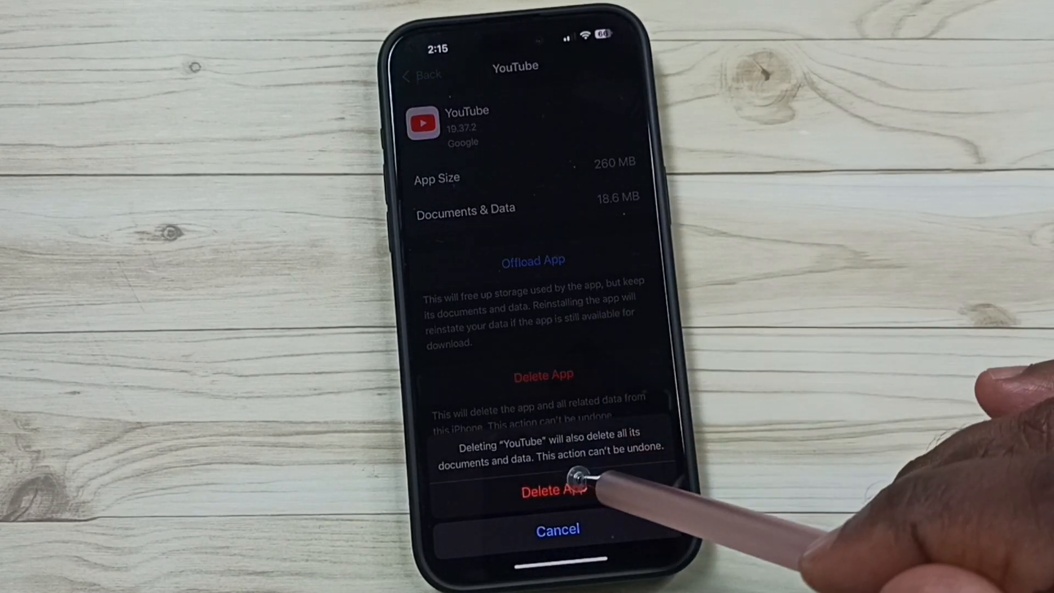
click(551, 489)
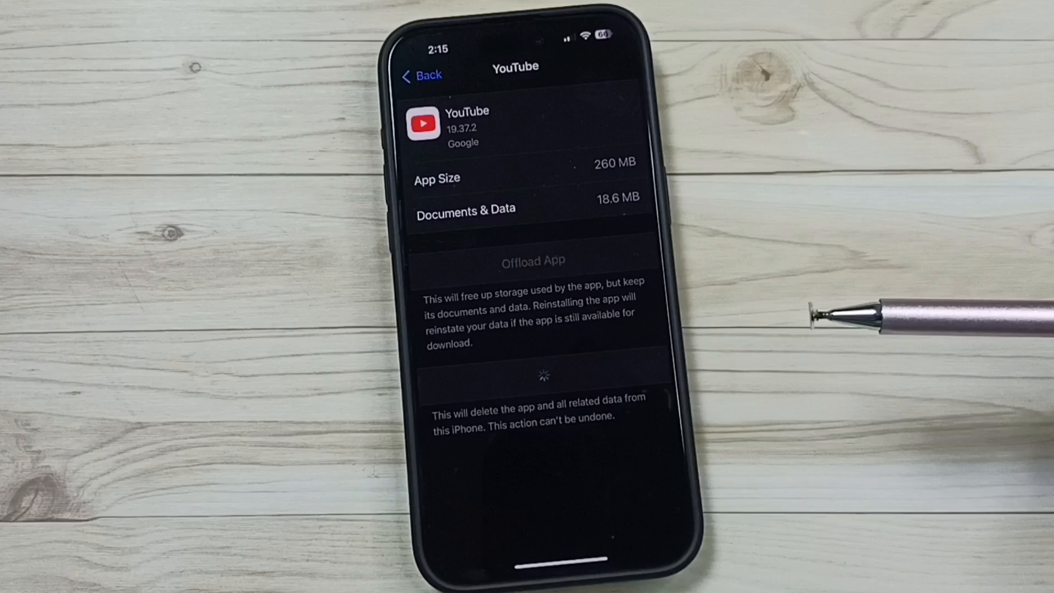
click(428, 74)
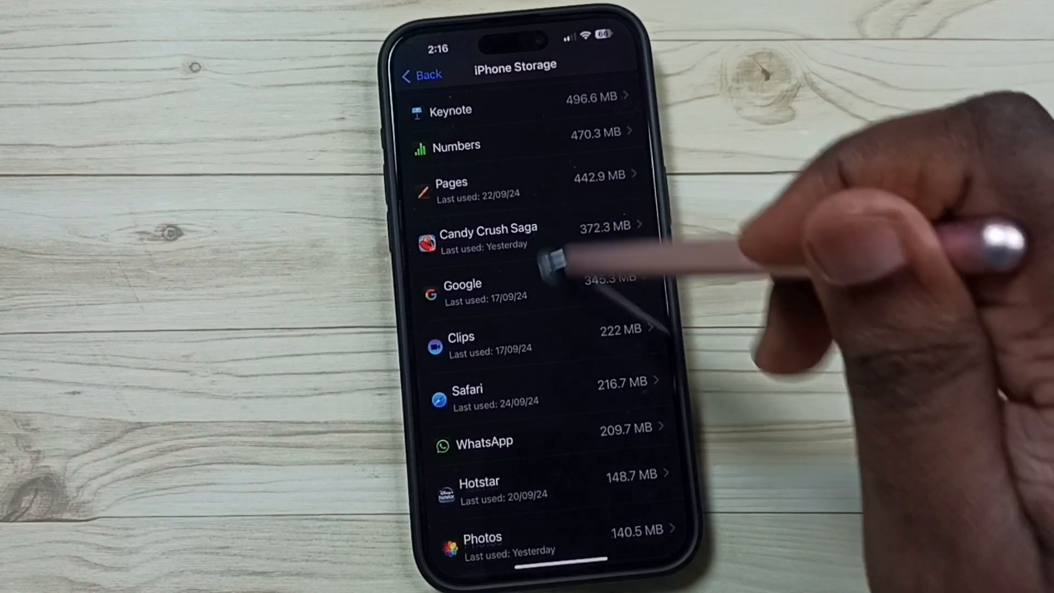
- Expand the iPhone Storage list with Show All to reveal the reinstalled YouTube entry
scroll(down, 3)
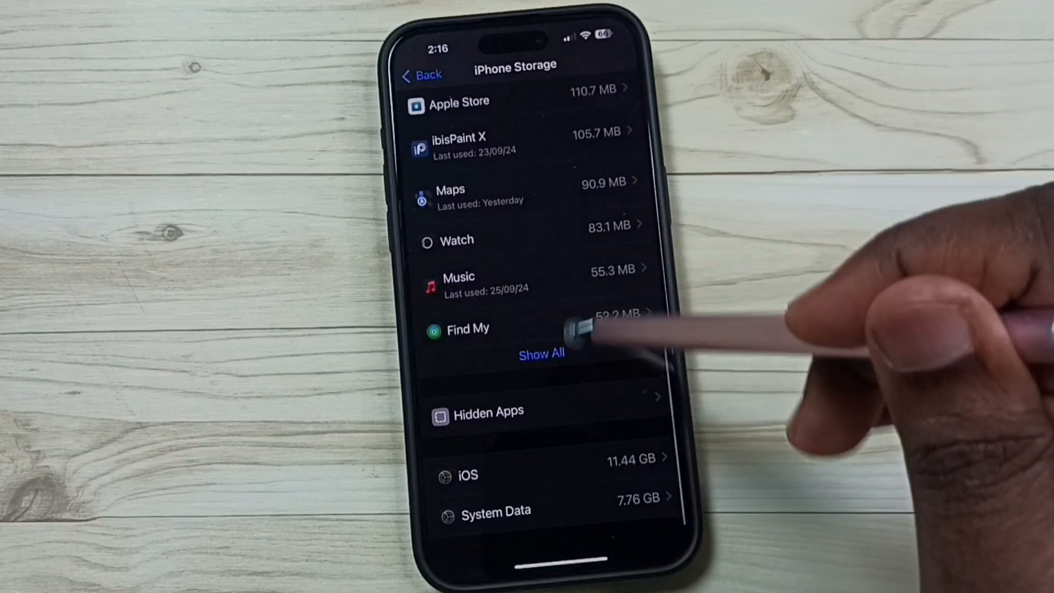
click(541, 354)
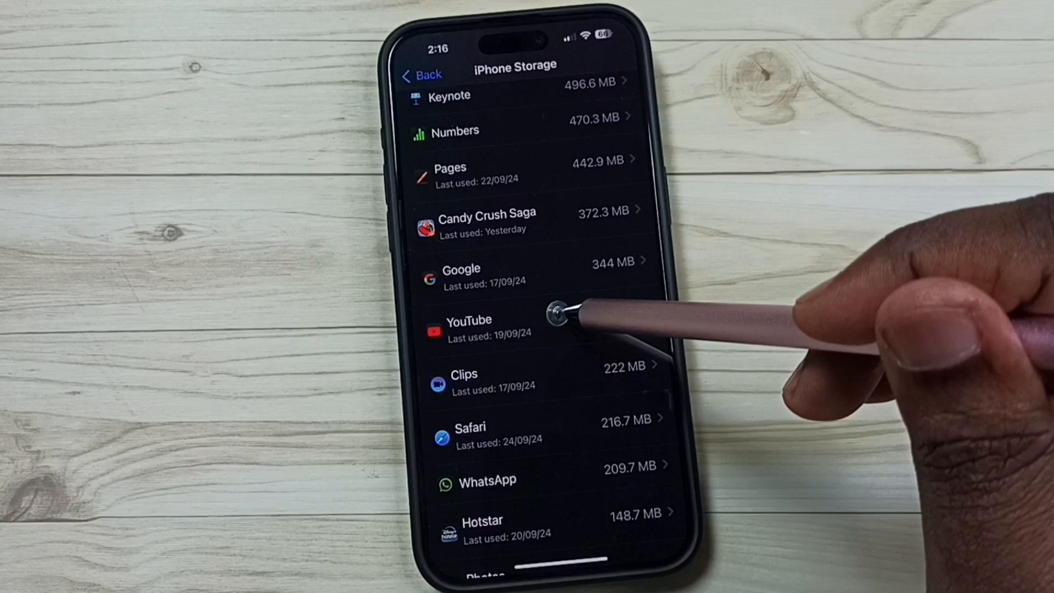